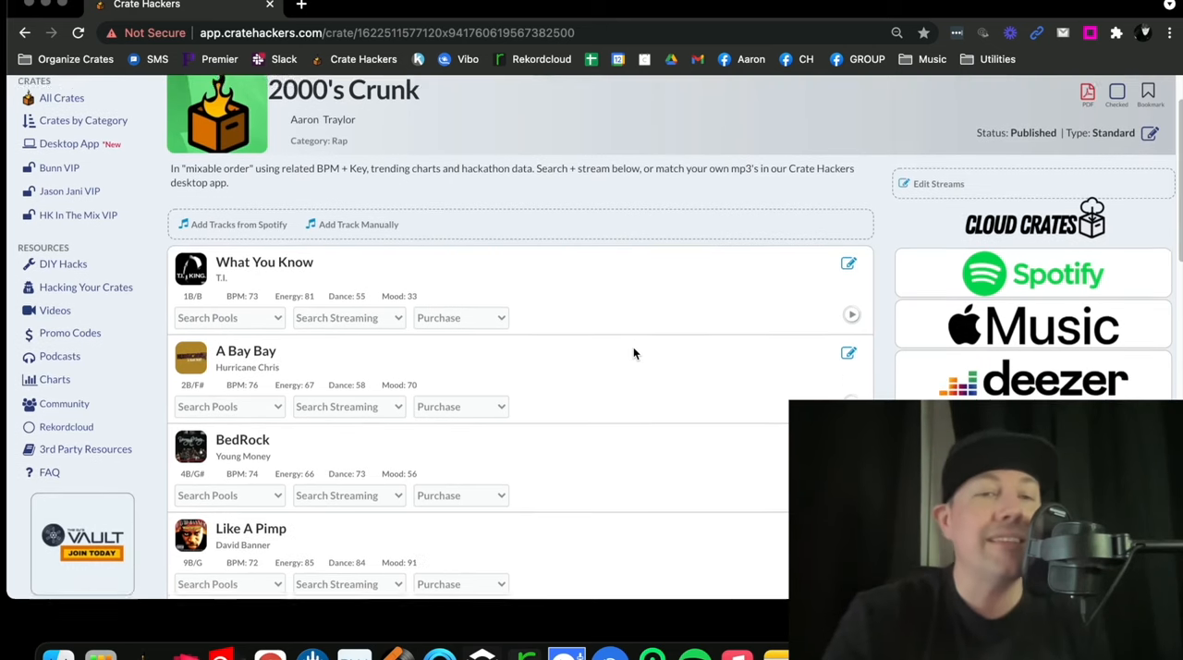
Scroll down the 2000's Crunk crate to reach Lollipop and its Search Pools list
scroll("down", 3)
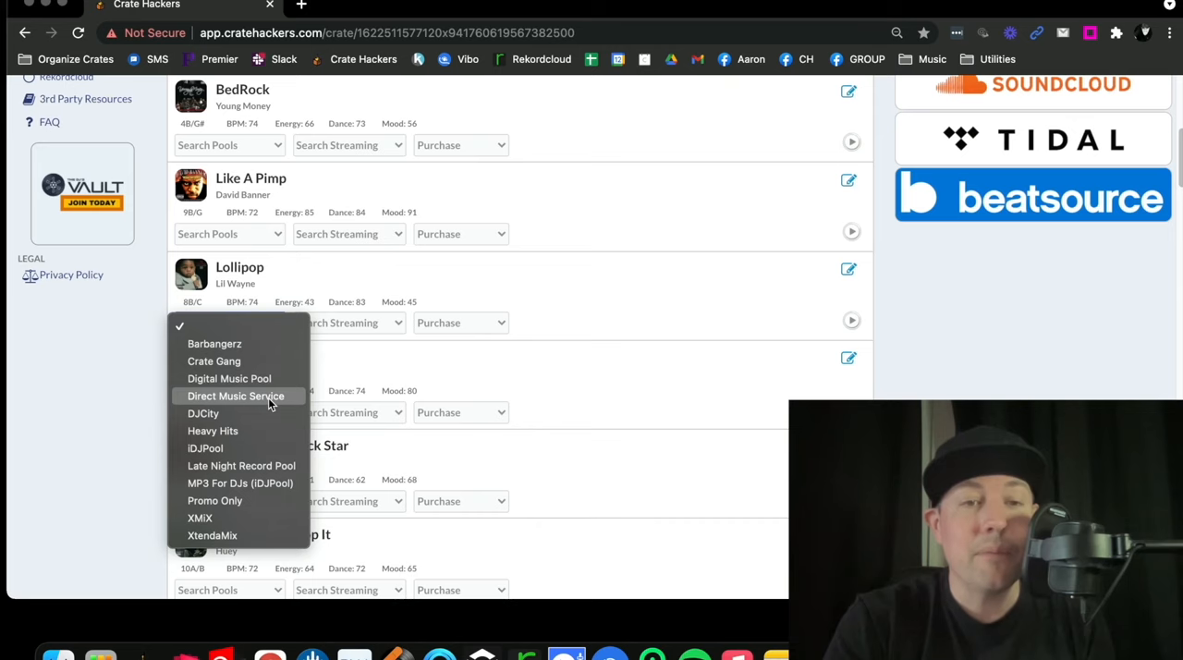
Look up 'Lollipop Lil Wayne' on Direct Music Service and scroll through the results
left_click(237, 396)
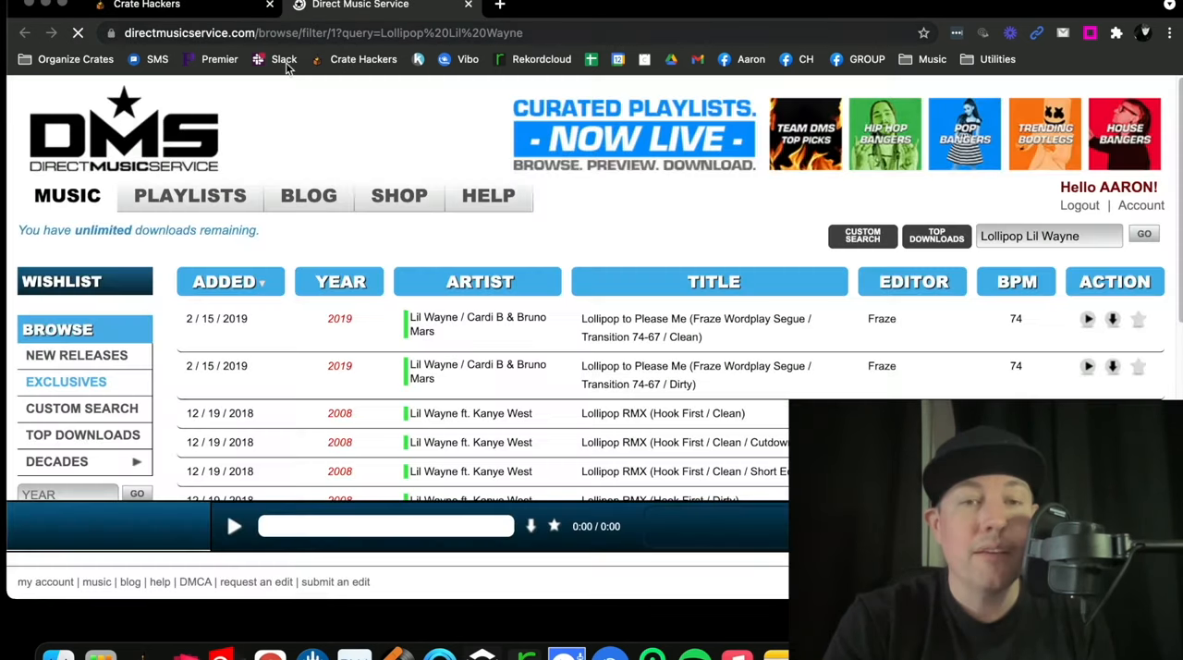
scroll("down", 3)
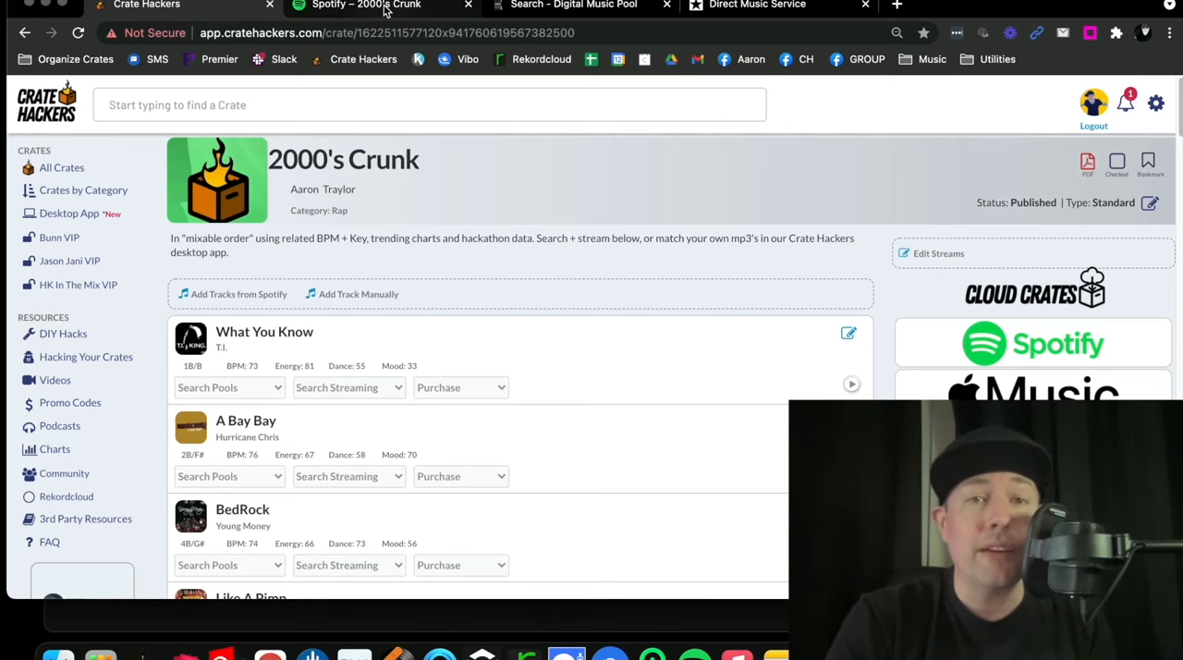
left_click(370, 5)
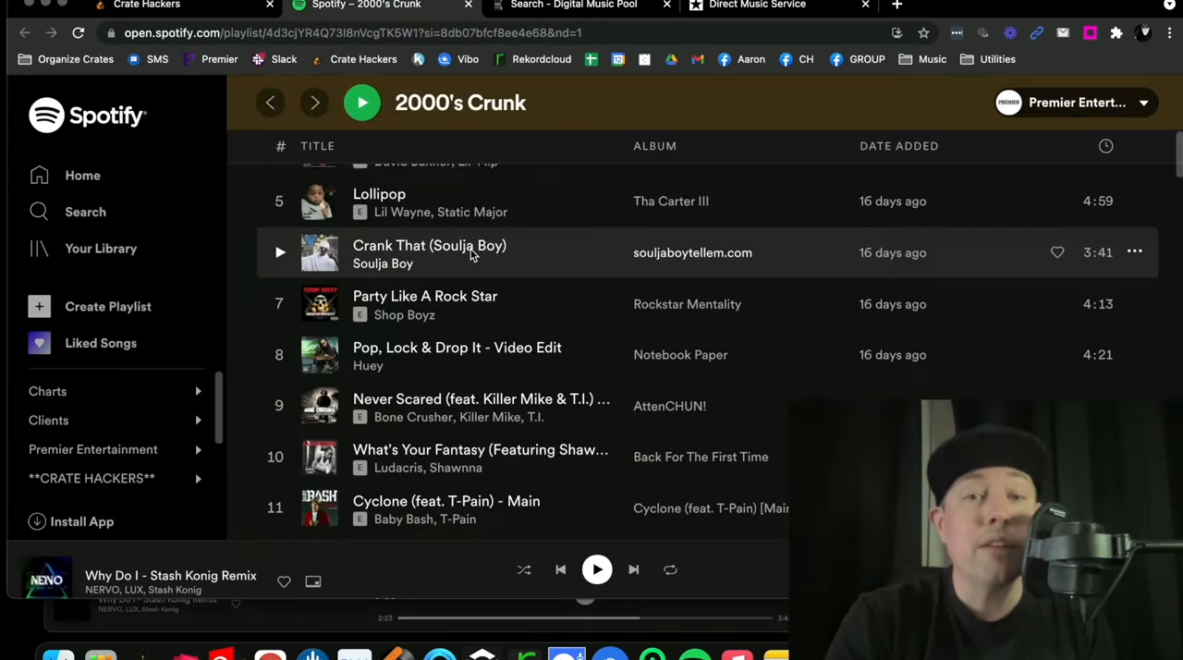
left_click(148, 6)
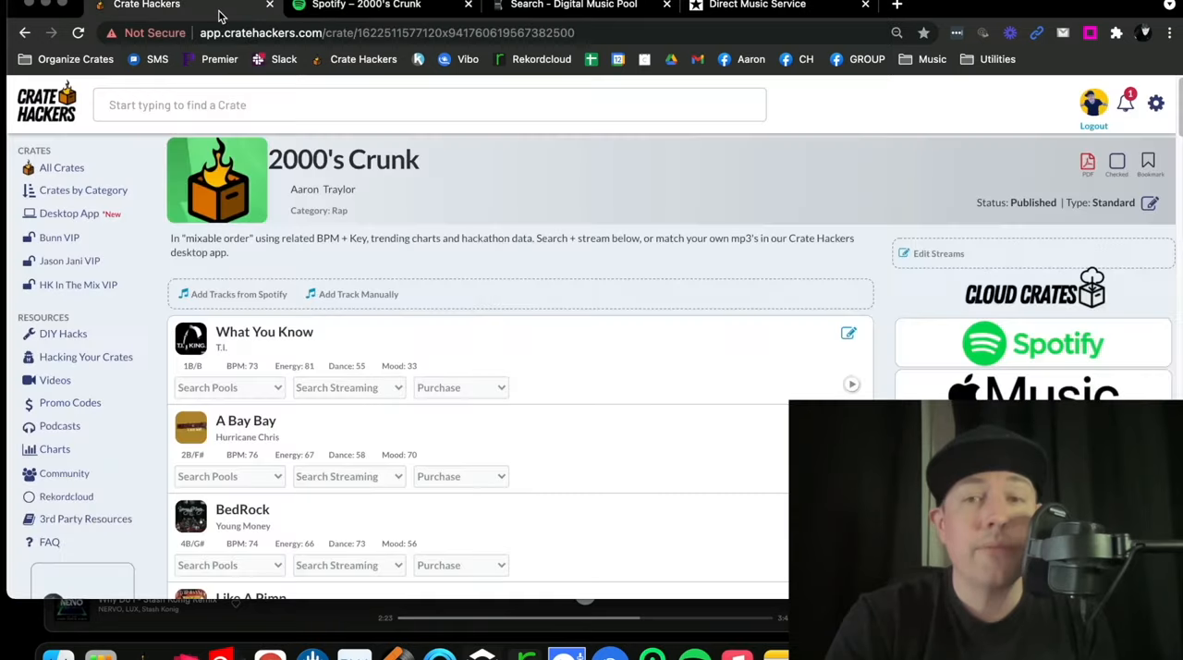
scroll("down", 3)
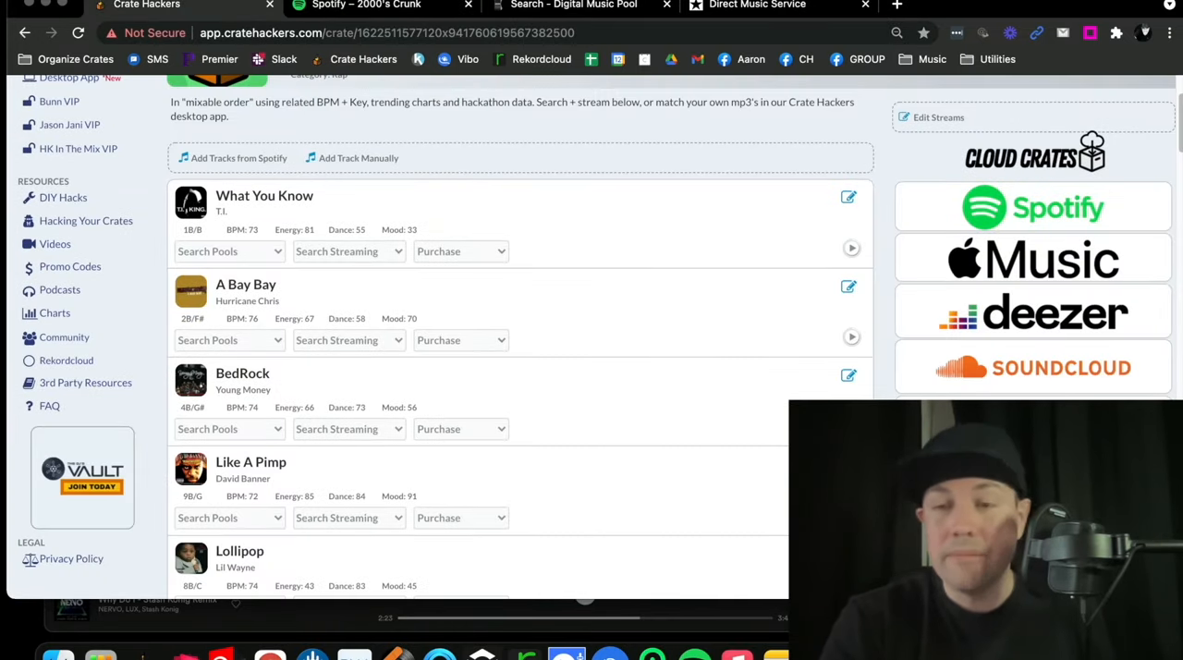
scroll("down", 3)
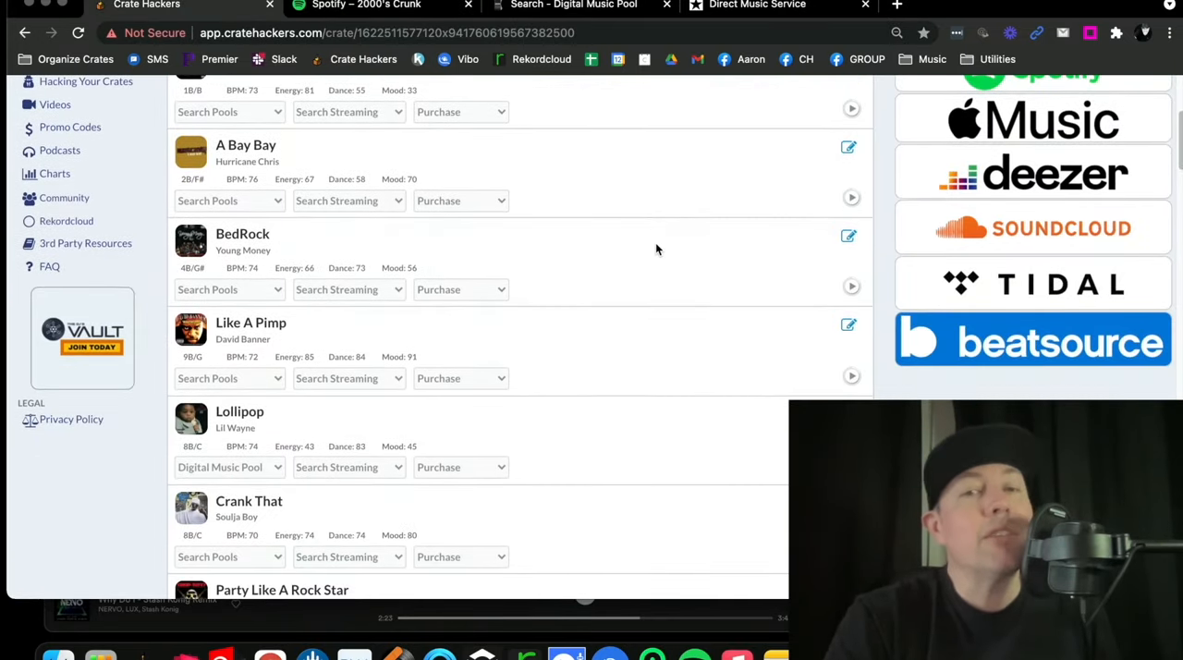
scroll("up", 3)
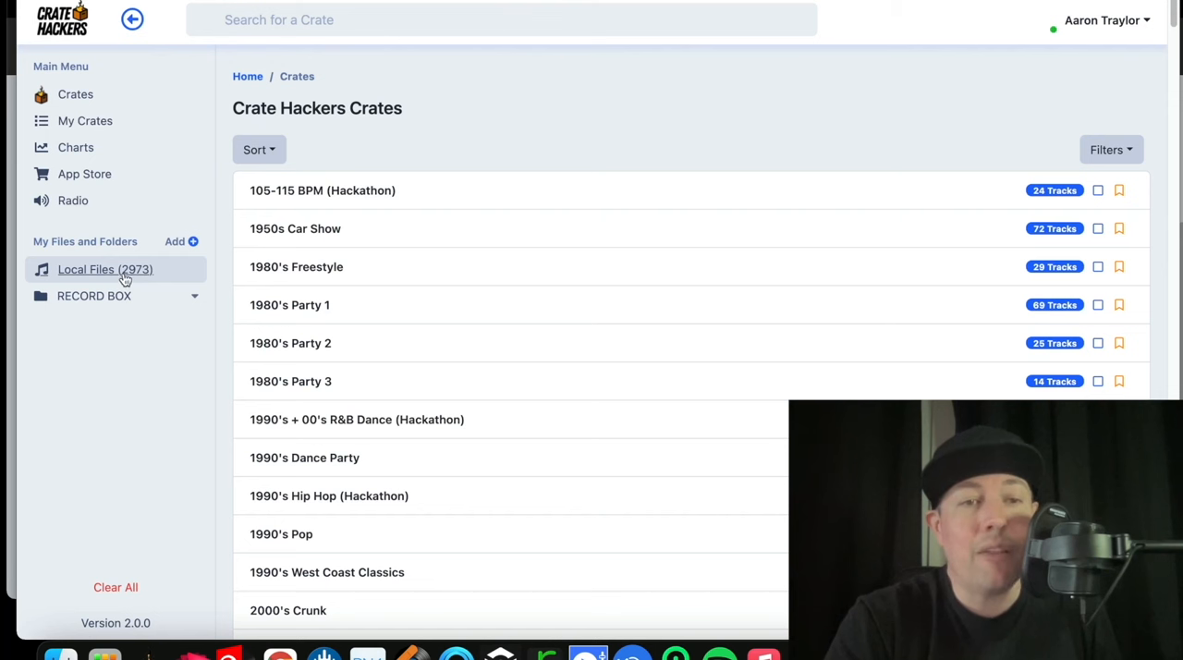
Load the 2000's Crunk crate and scroll through its matched local files
left_click(288, 610)
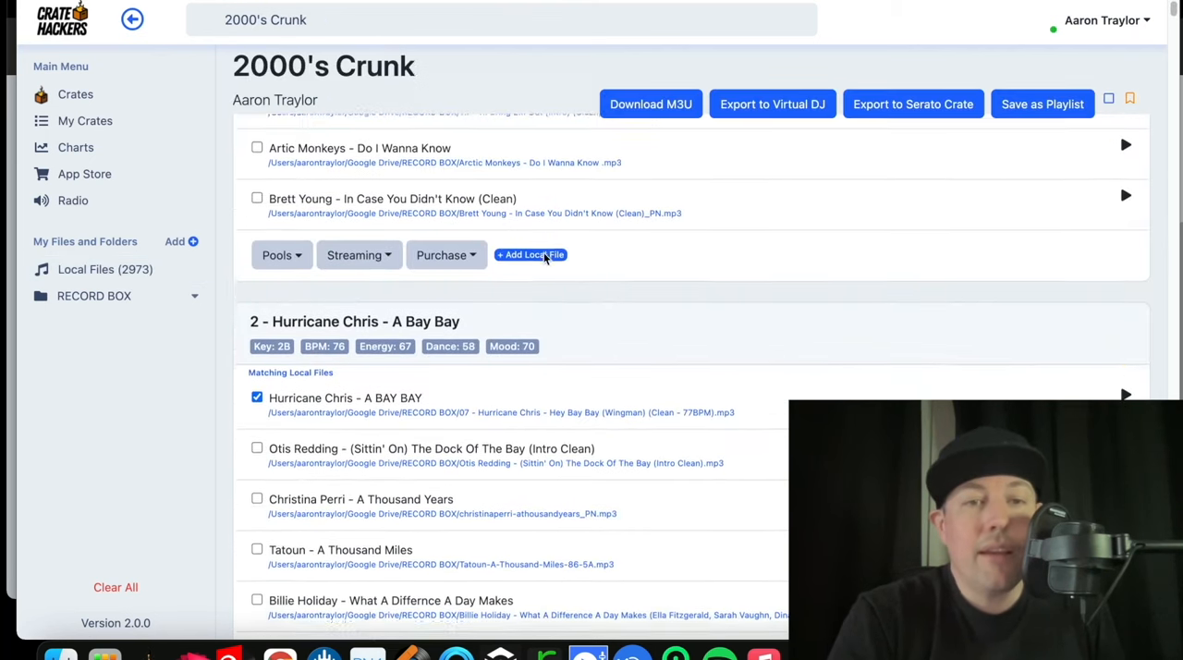
scroll("down", 3)
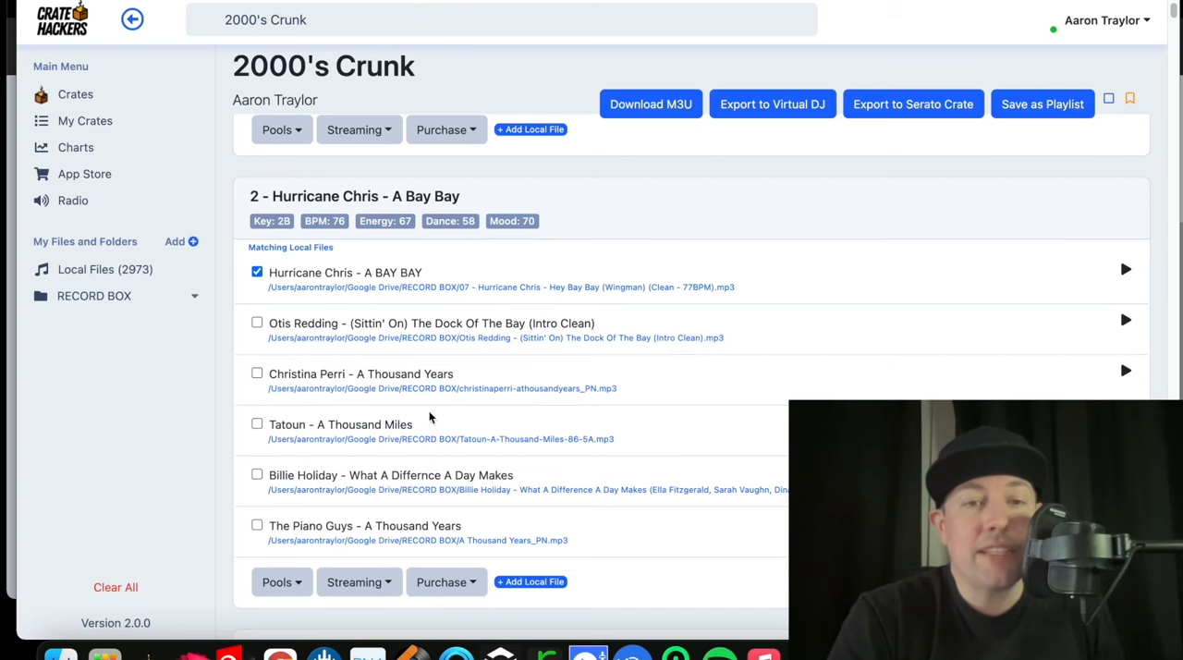
scroll("down", 3)
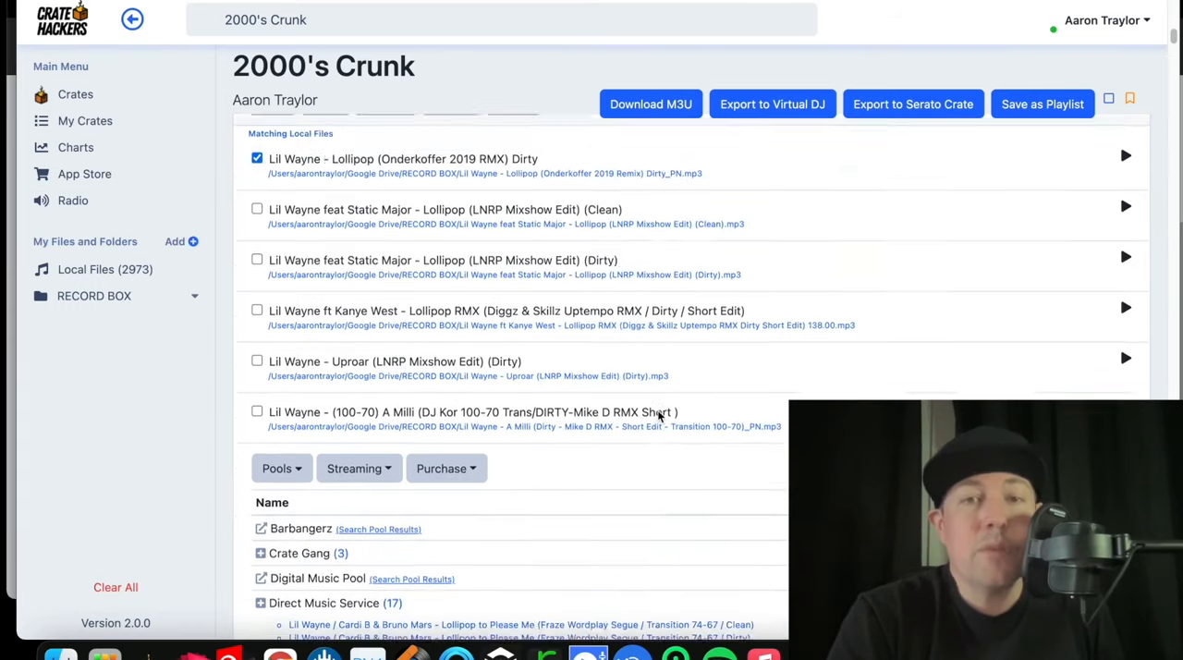
scroll("down", 3)
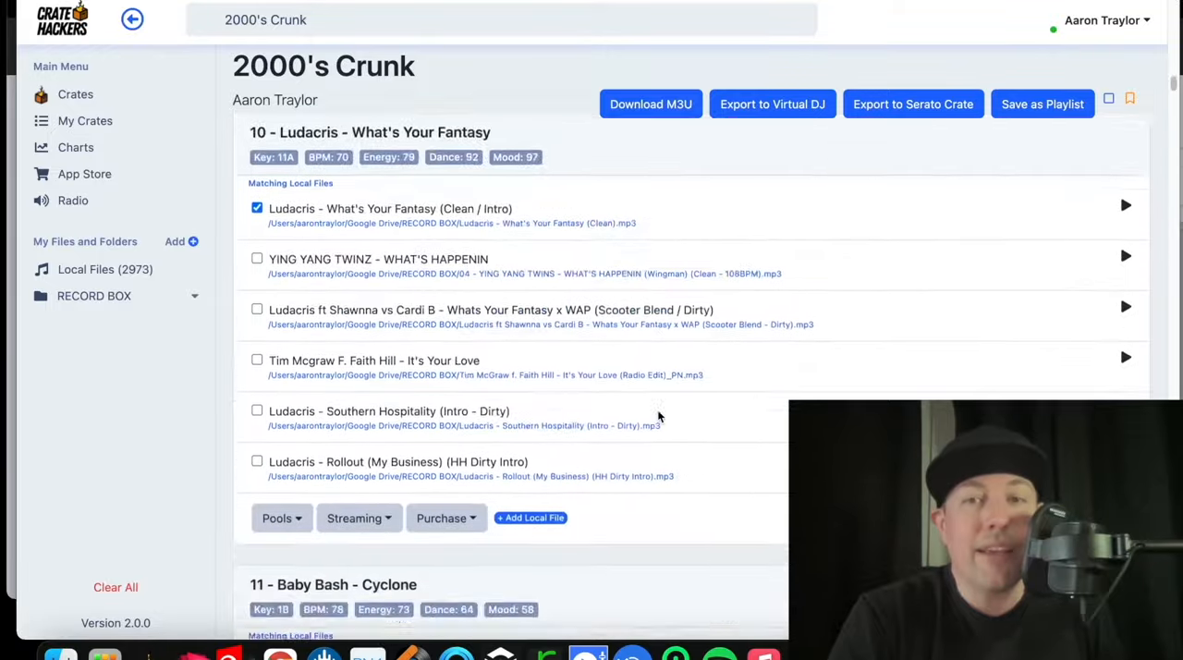
scroll("down", 3)
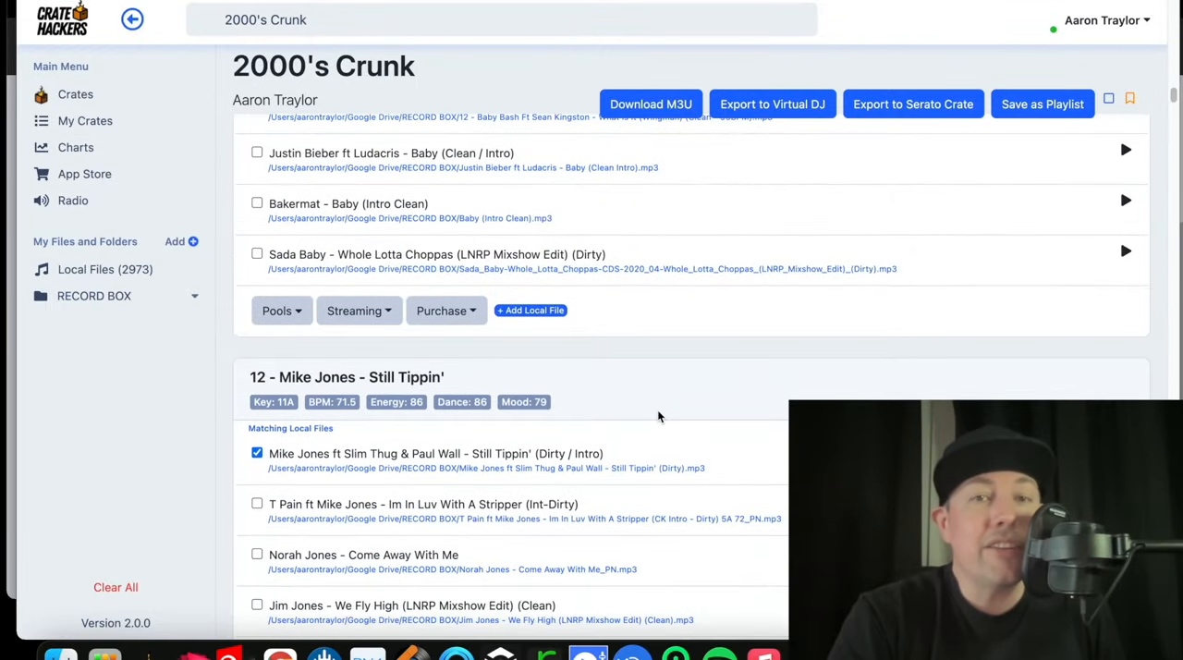
scroll("down", 3)
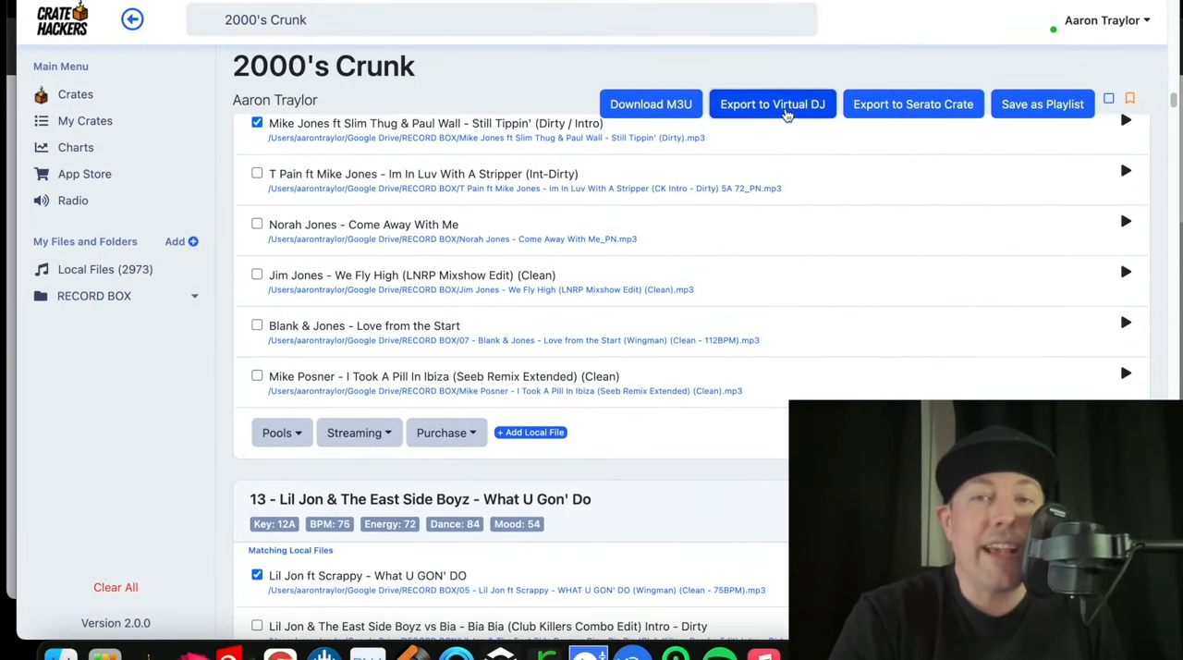
Export the 2000's Crunk crate for Virtual DJ and as a Serato crate
left_click(773, 104)
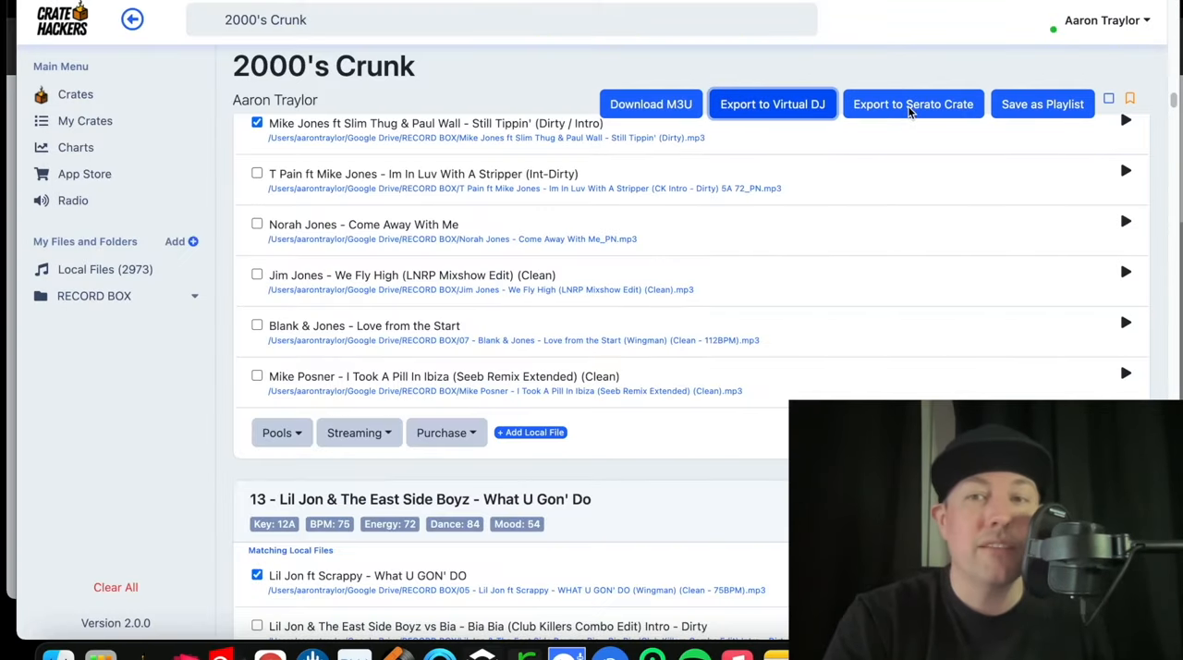
left_click(913, 104)
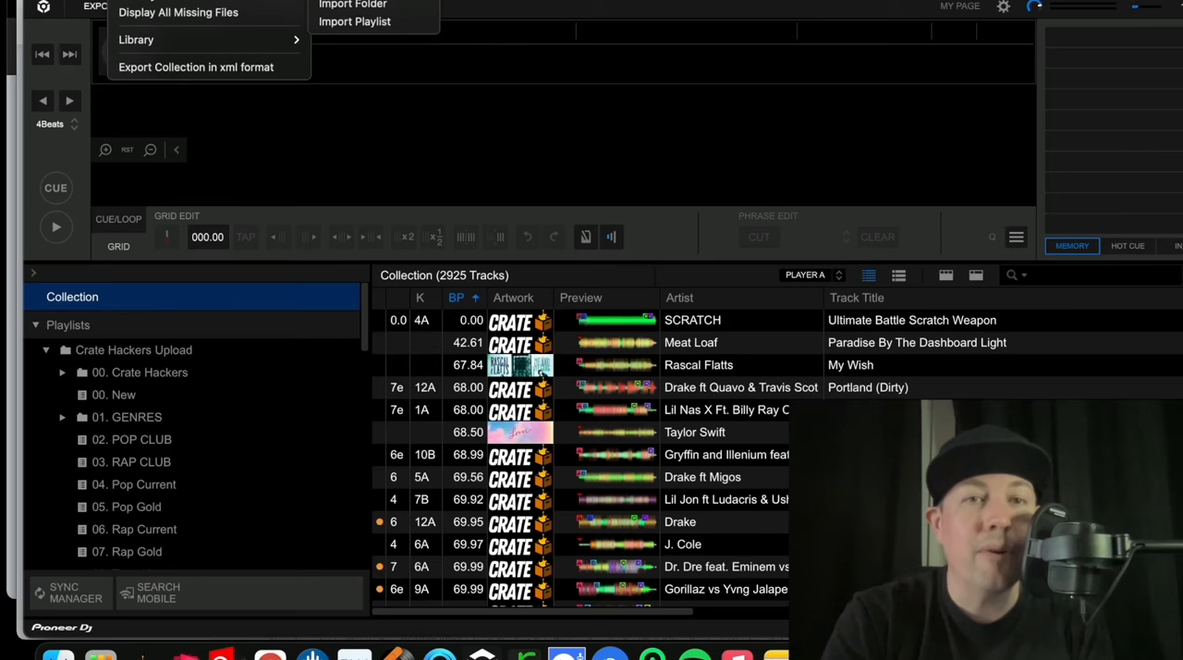
Choose Import Playlist from rekordbox's File > Import menu
left_click(351, 344)
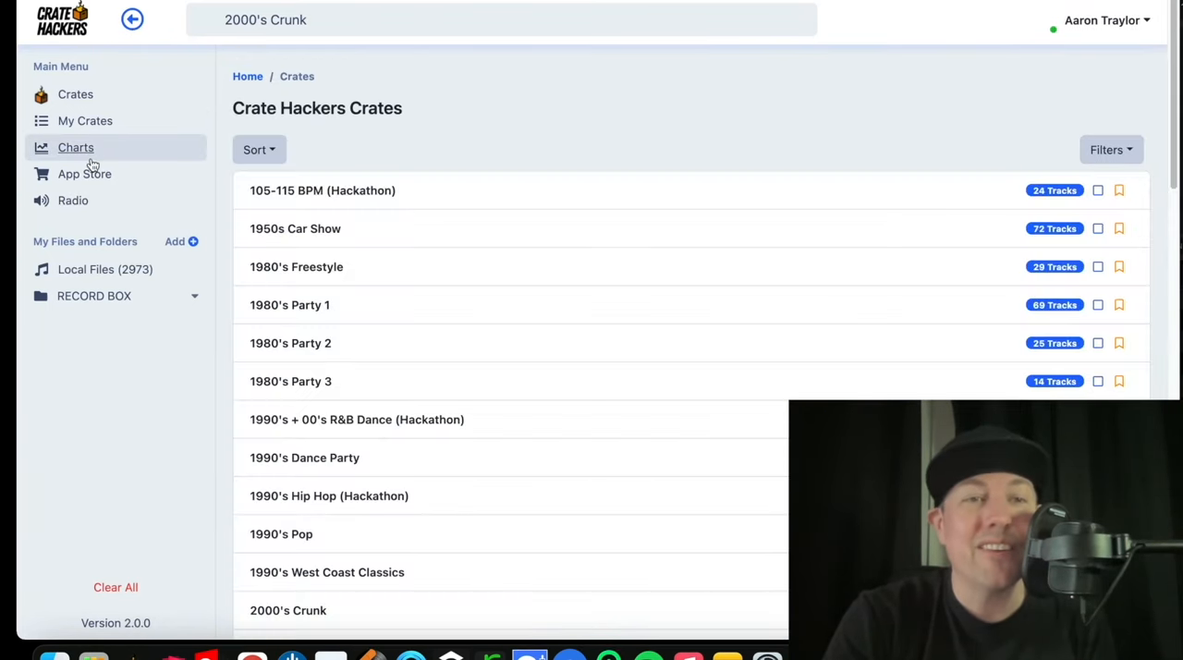
mouse_move(85, 174)
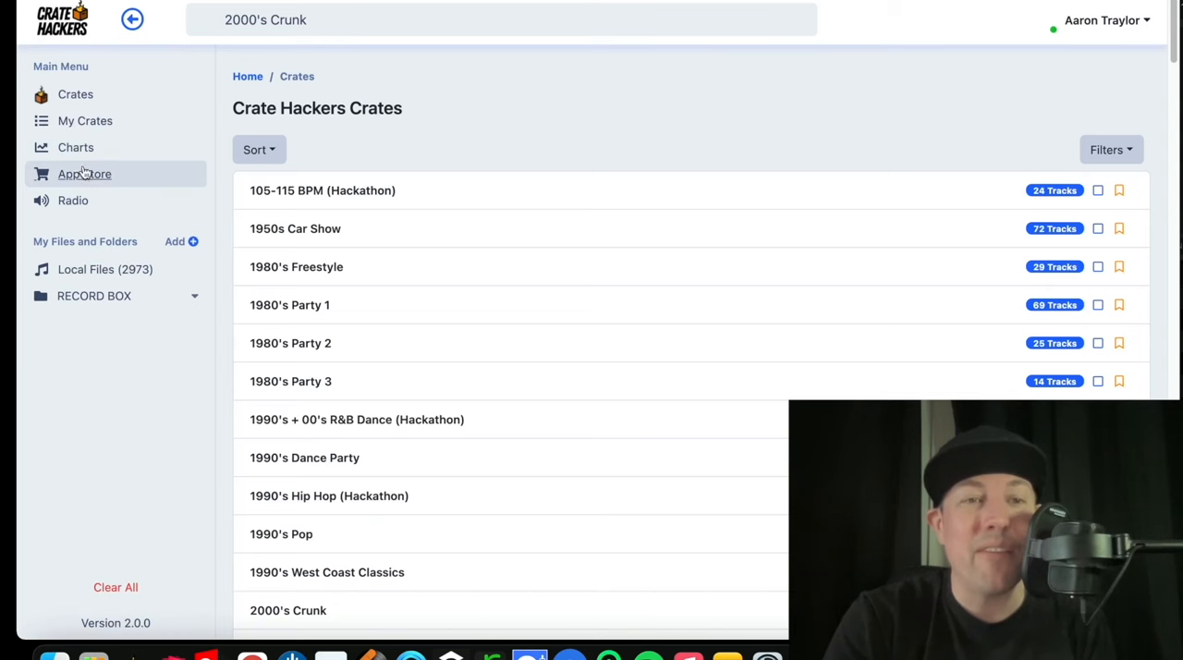
Browse the App Store's Folder Flattener, Spotify Import, Shazam to Crate and Bitrate Finder tools
left_click(86, 174)
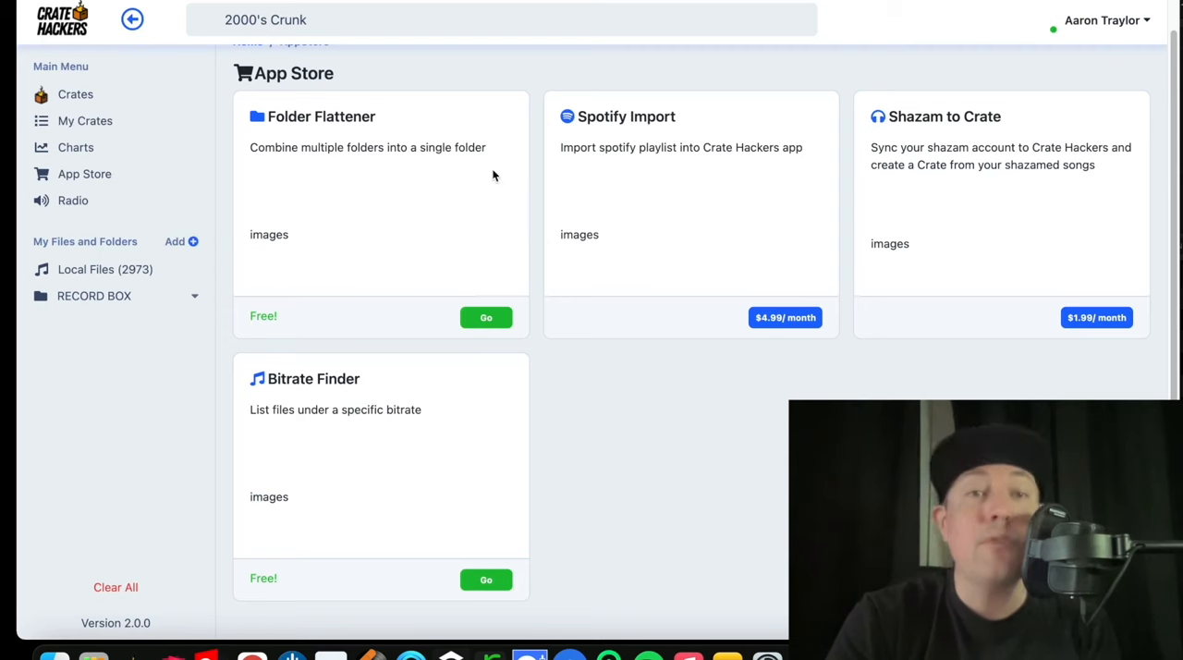
mouse_move(392, 207)
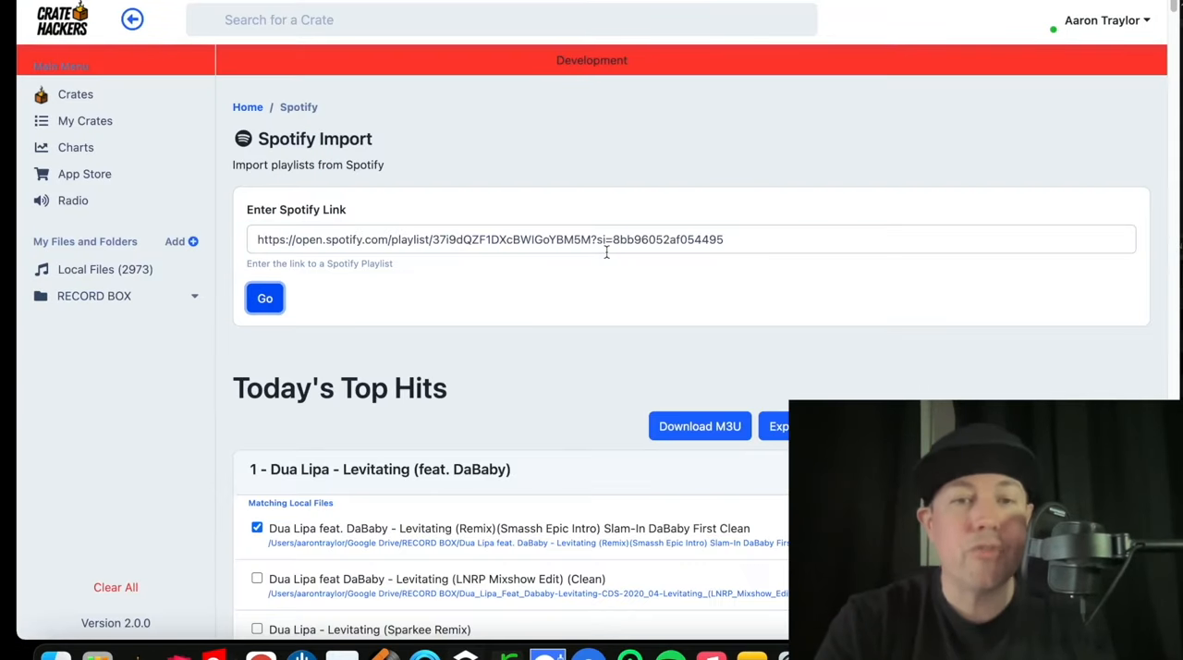
scroll("down", 3)
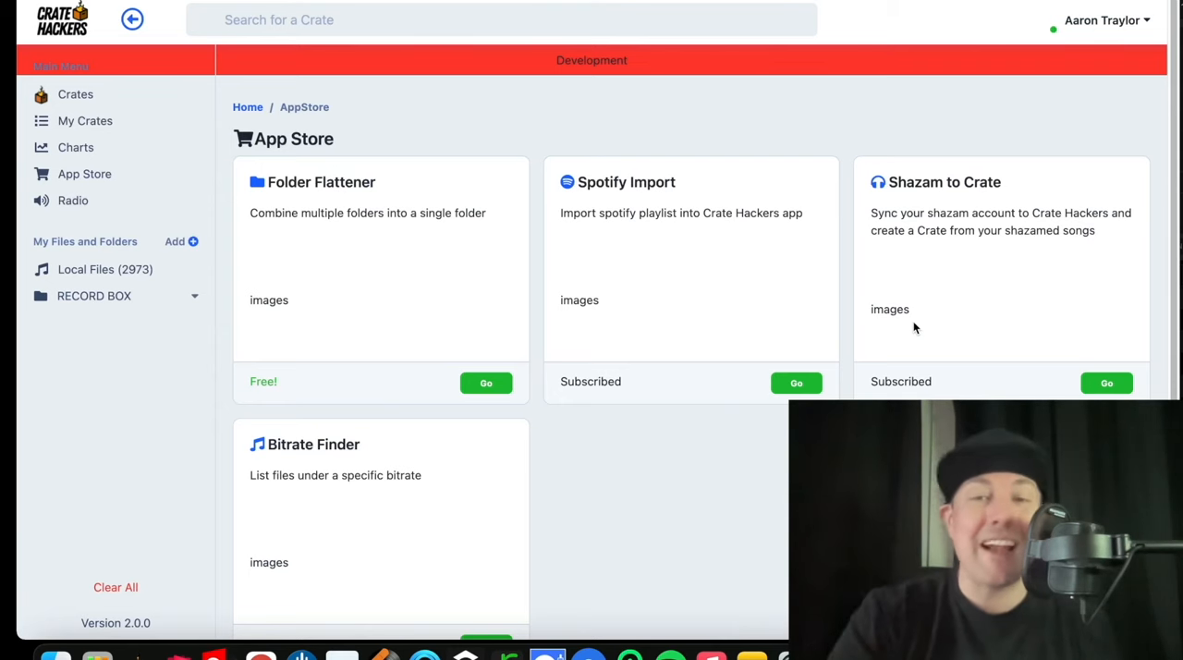
scroll("down", 3)
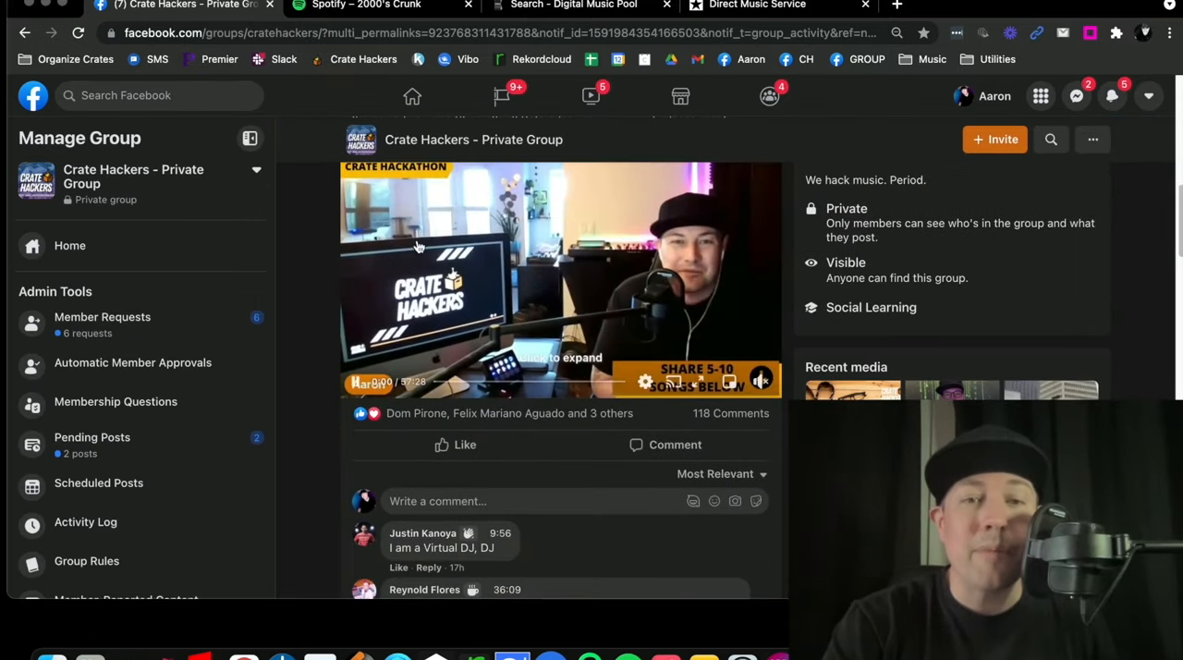
Scroll past the hackathon post to read member comments in the Crate Hackers group
scroll("down", 3)
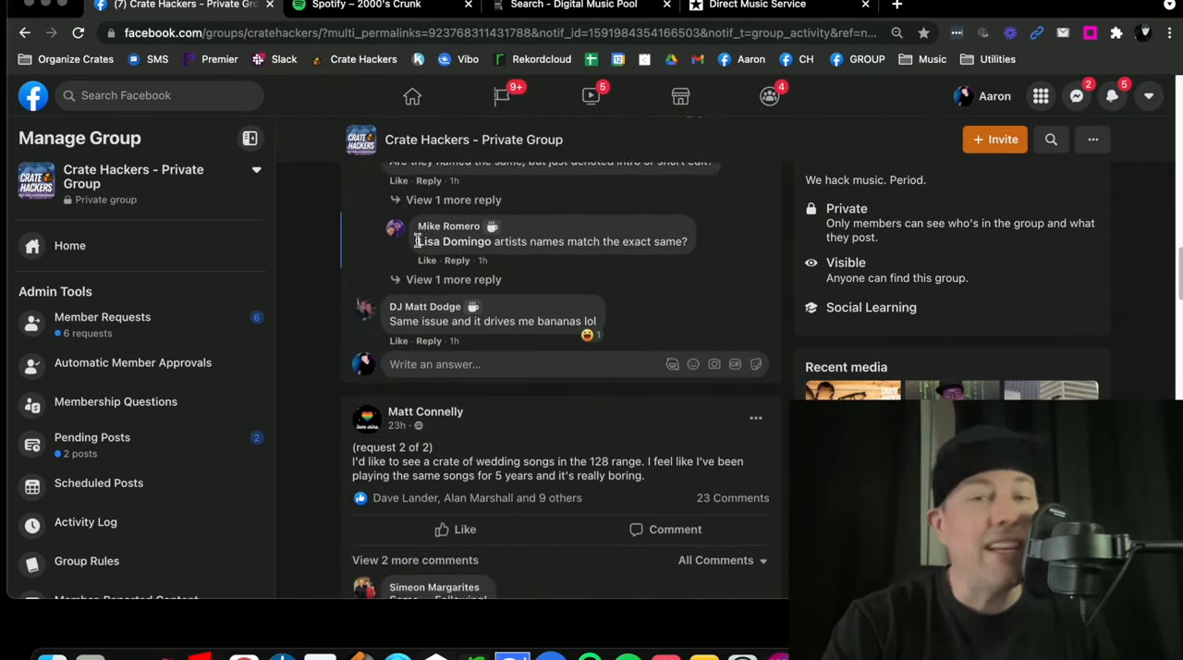
scroll("down", 3)
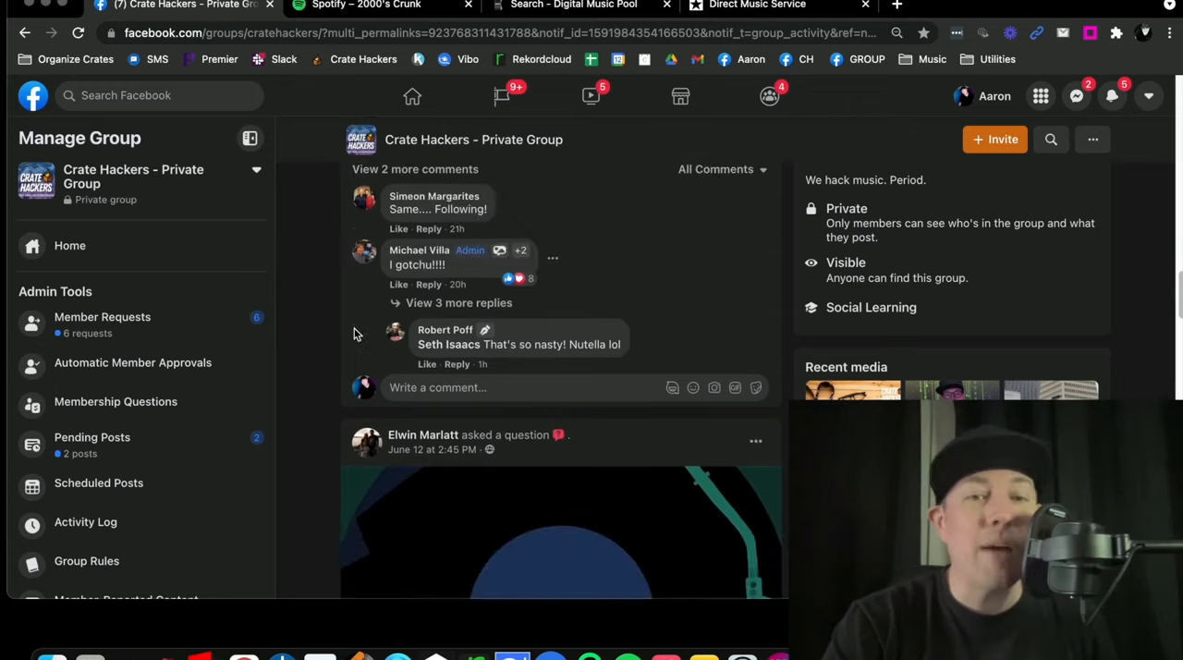